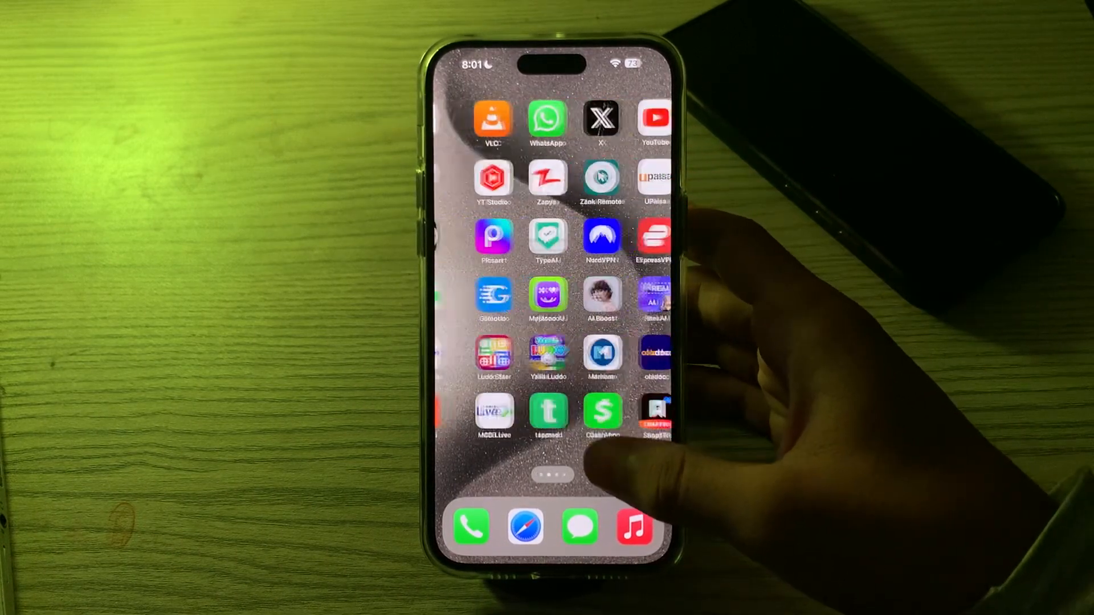
# Swipe the Home Screen back to the page holding Clock, Settings and App Store
pyautogui.hscroll(-3)
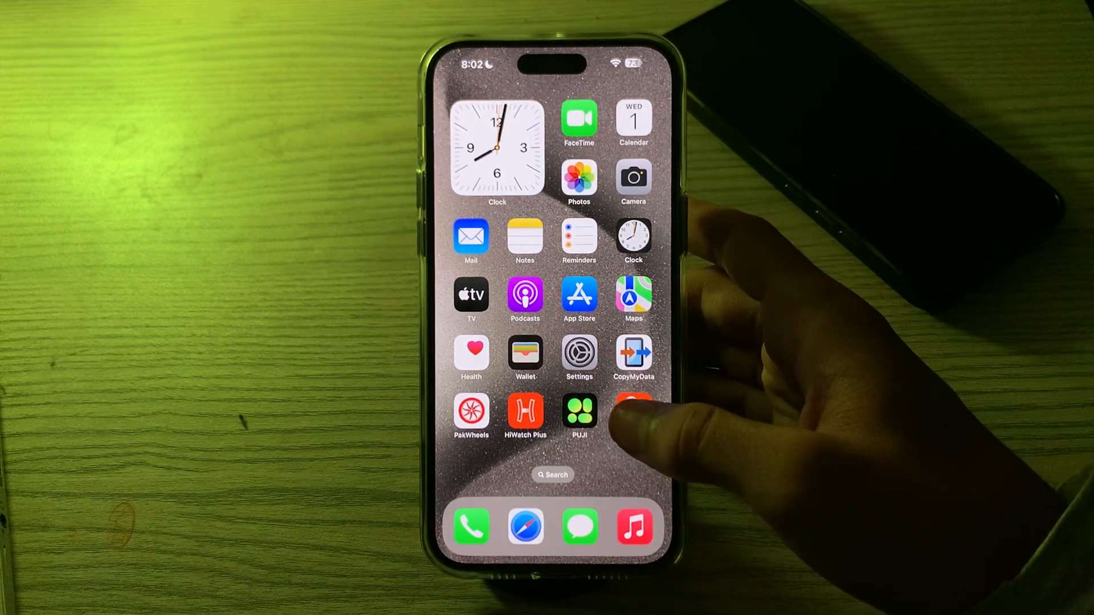
pyautogui.moveTo(628, 412)
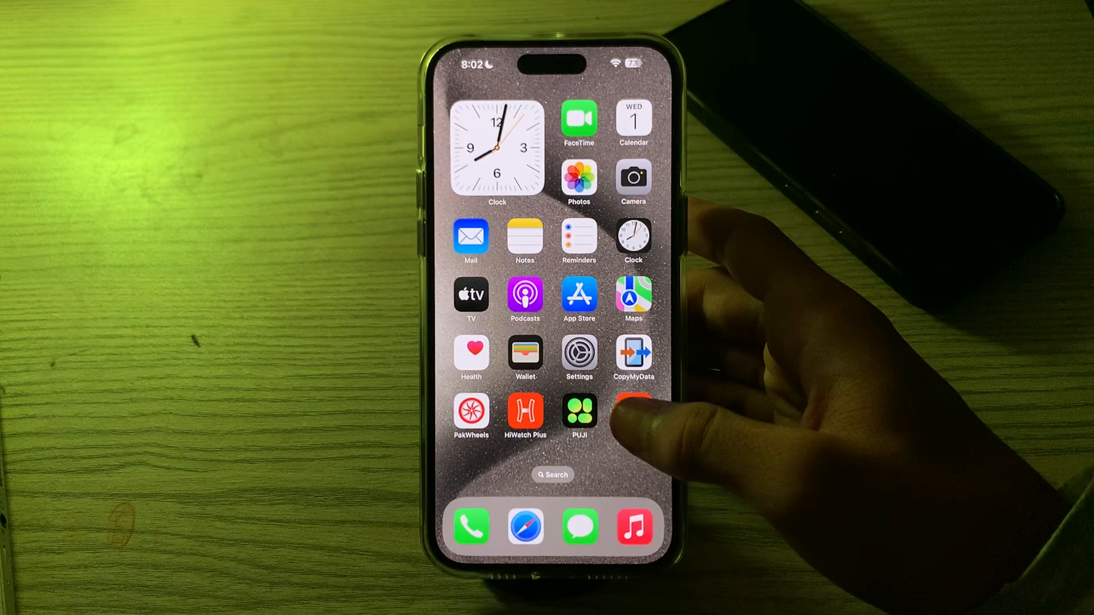
pyautogui.moveTo(614, 419)
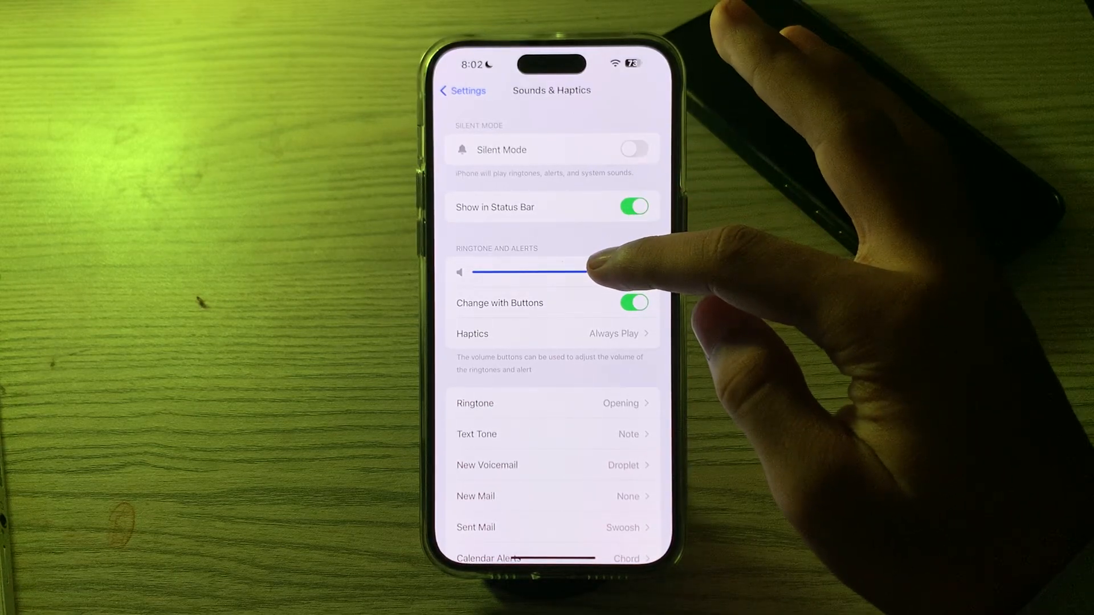
# Raise the Ringtone and Alerts slider to maximum, then return to the Home Screen
pyautogui.moveTo(565, 271); pyautogui.dragTo(618, 272)
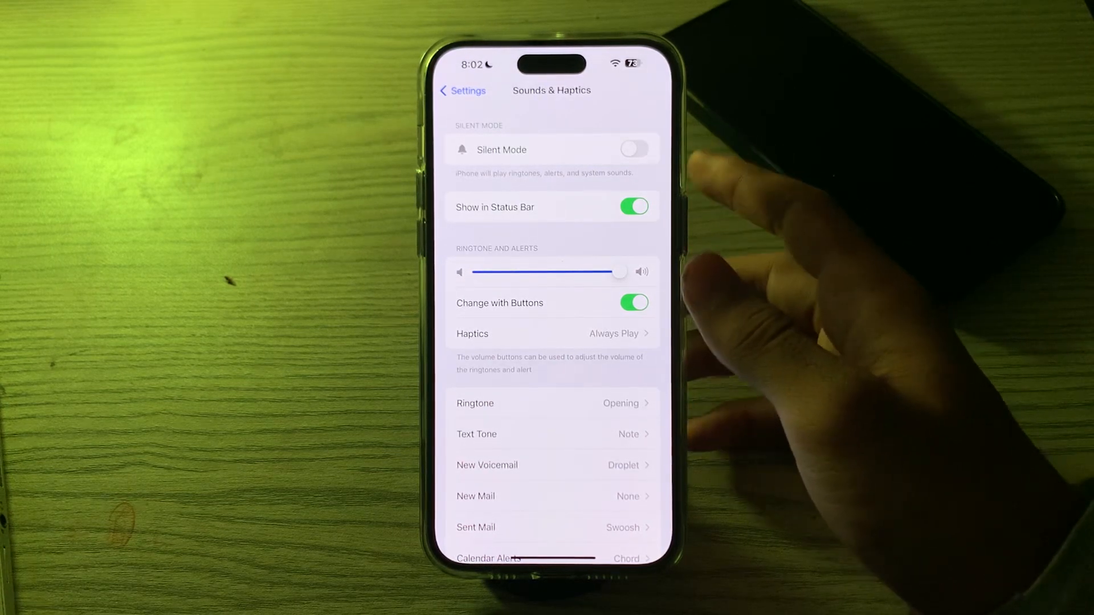
pyautogui.click(632, 149)
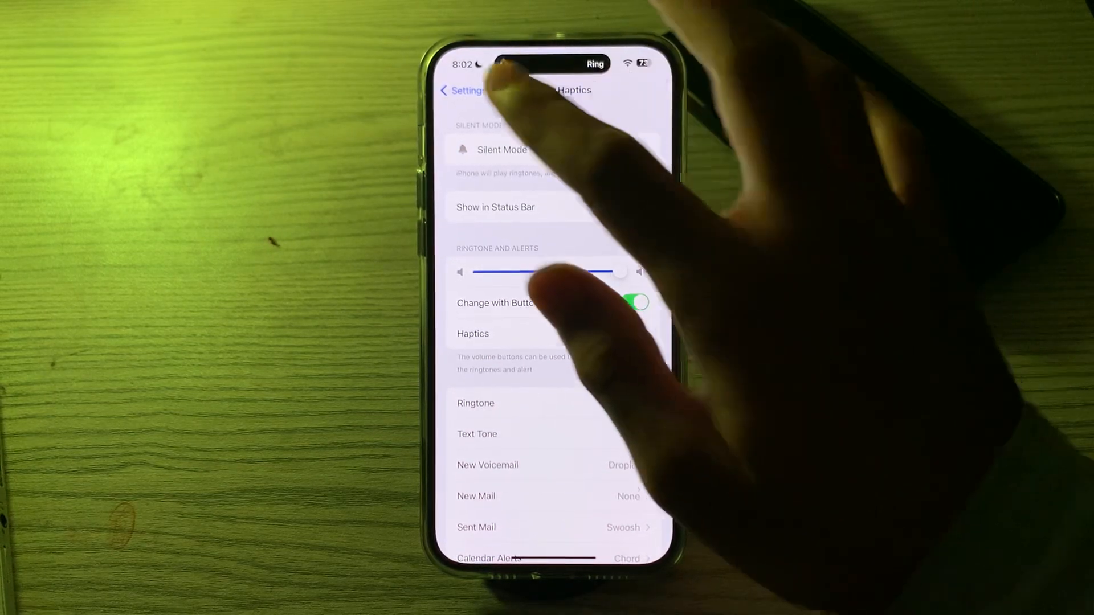
pyautogui.click(453, 90)
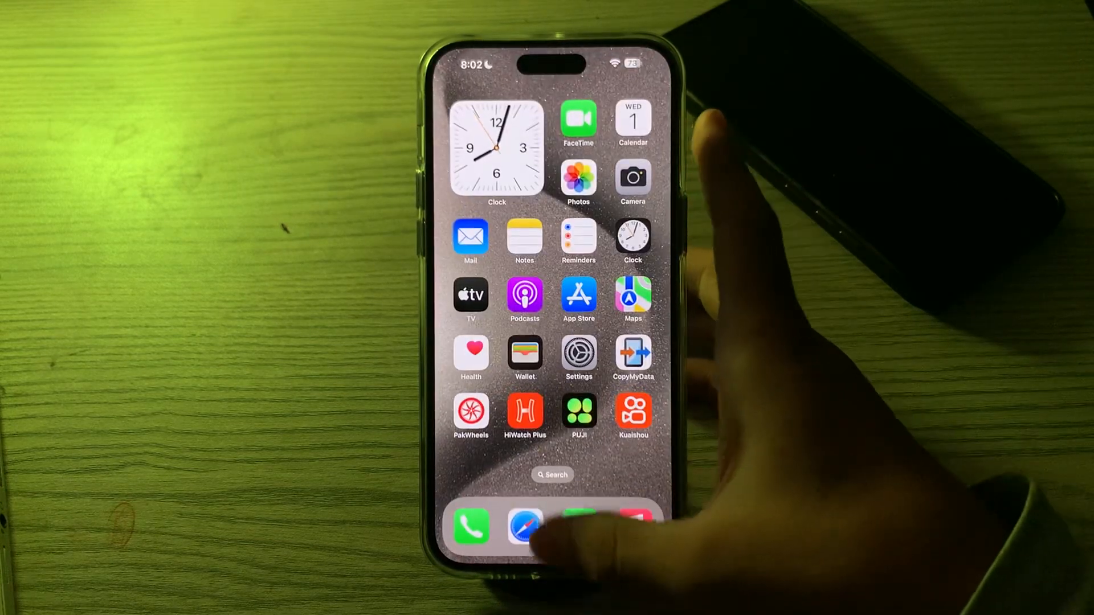
pyautogui.click(578, 357)
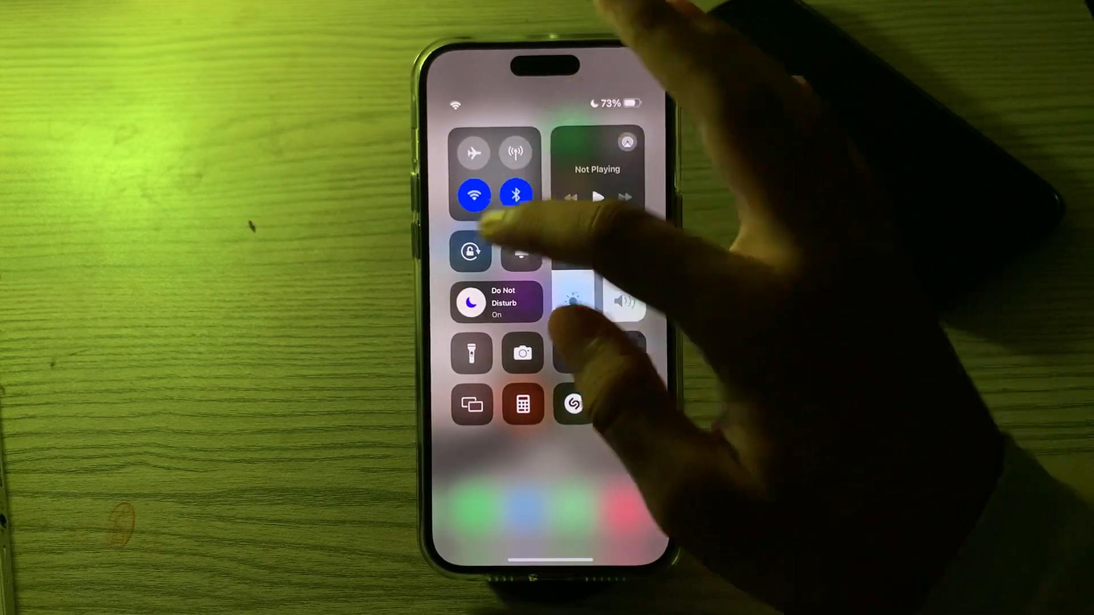
pyautogui.click(496, 302)
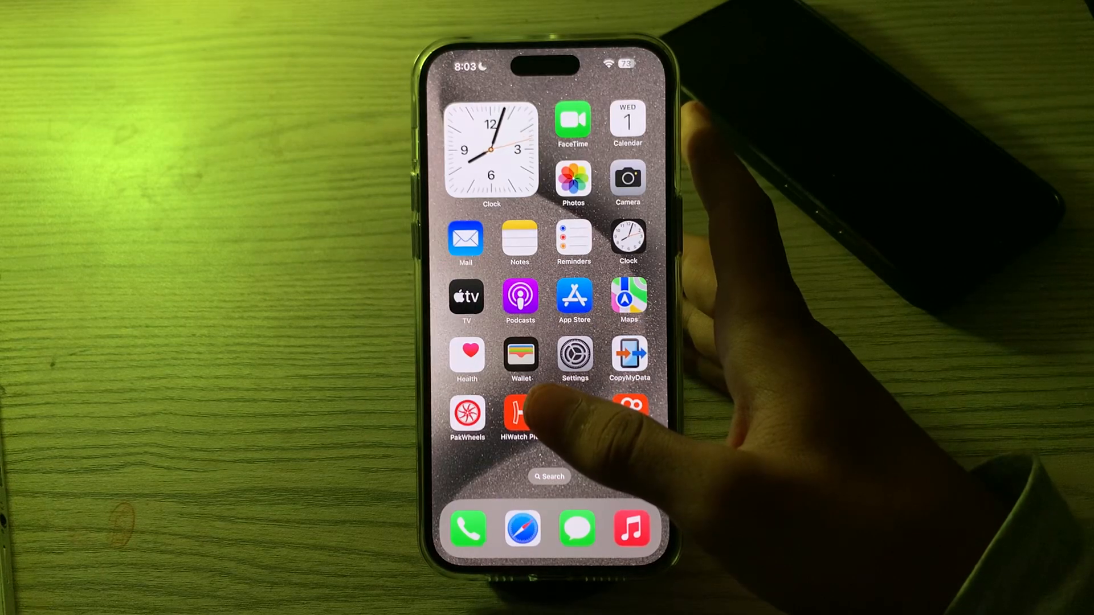
# Launch Settings, review an app's notification settings, then return to the main list
pyautogui.click(574, 358)
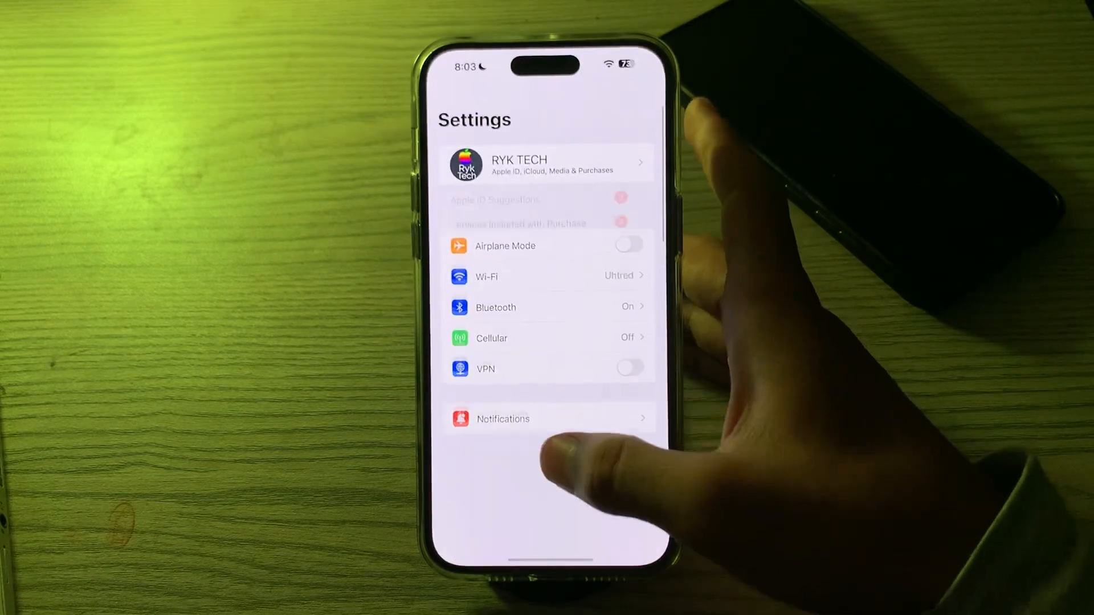
pyautogui.click(502, 419)
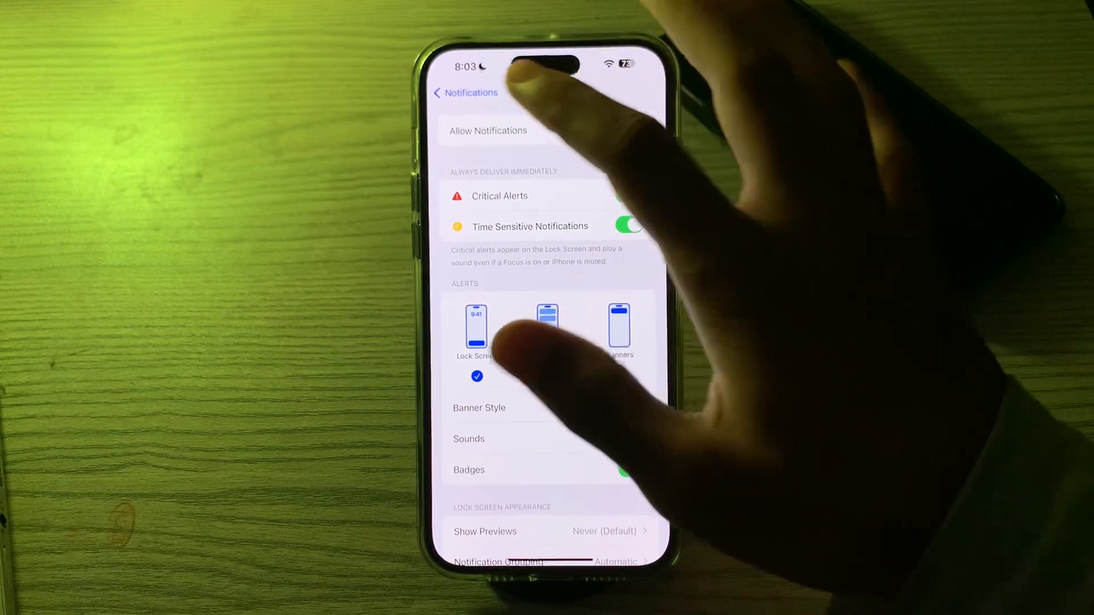
pyautogui.click(438, 92)
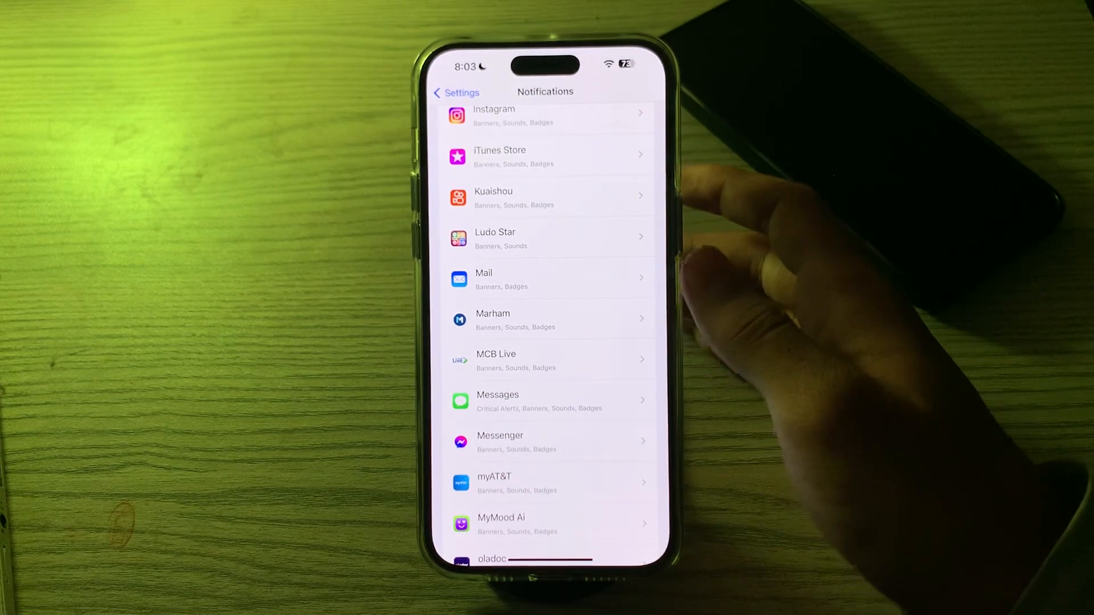
pyautogui.click(455, 92)
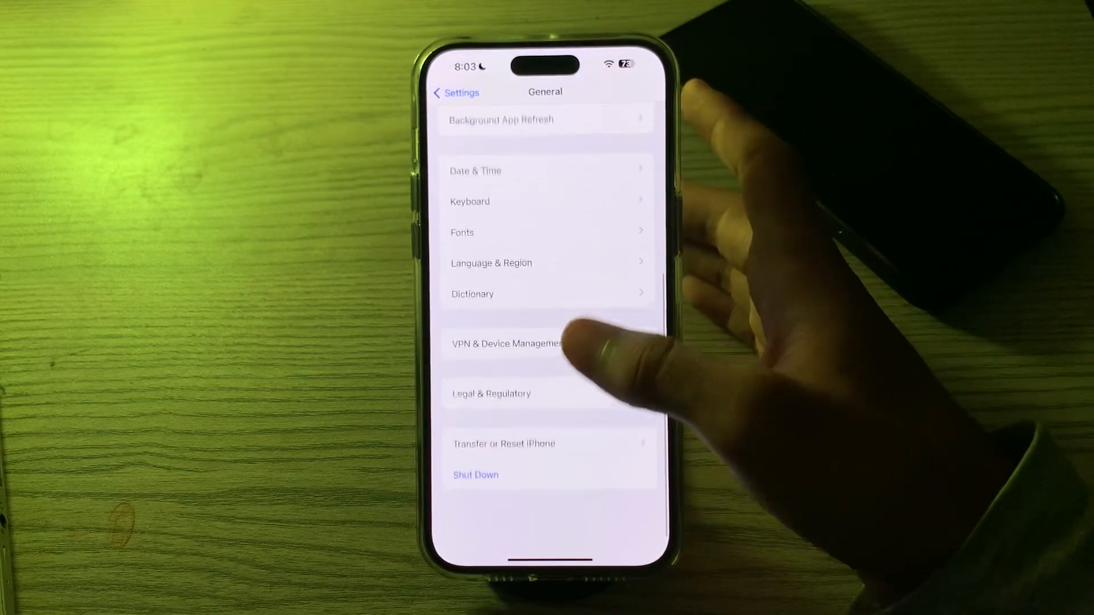
# Open General and scroll back to About and Software Update at the top
pyautogui.click(475, 474)
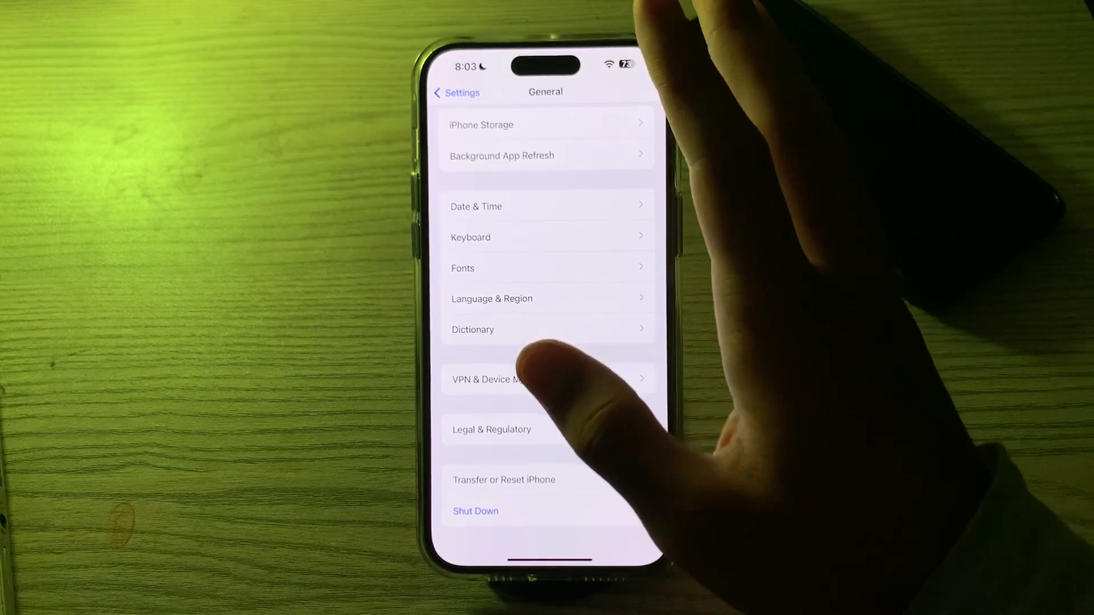
pyautogui.scroll(-3)
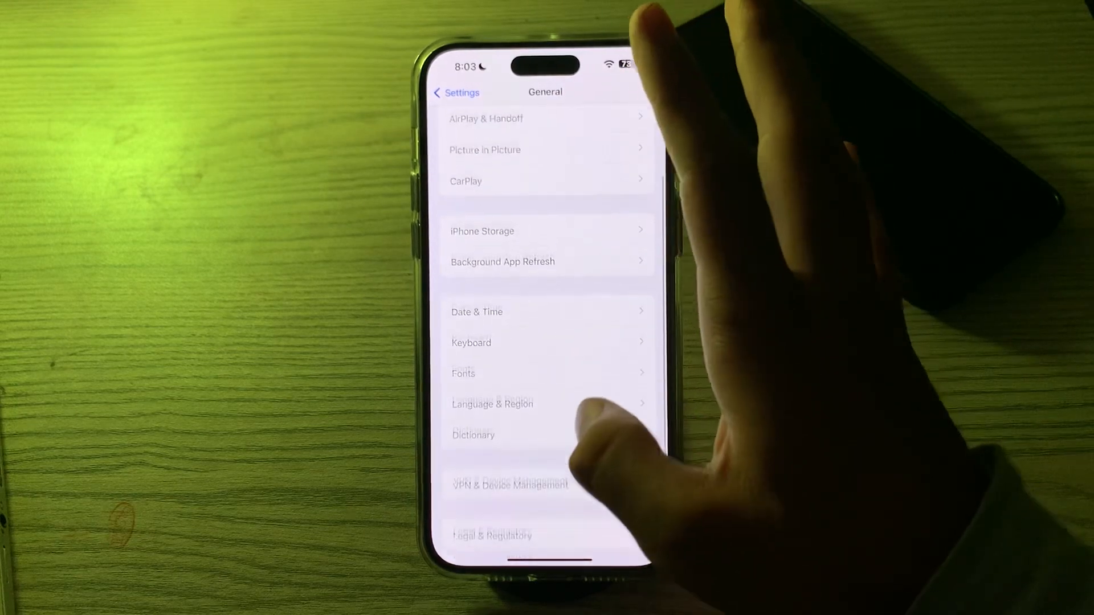
pyautogui.scroll(-3)
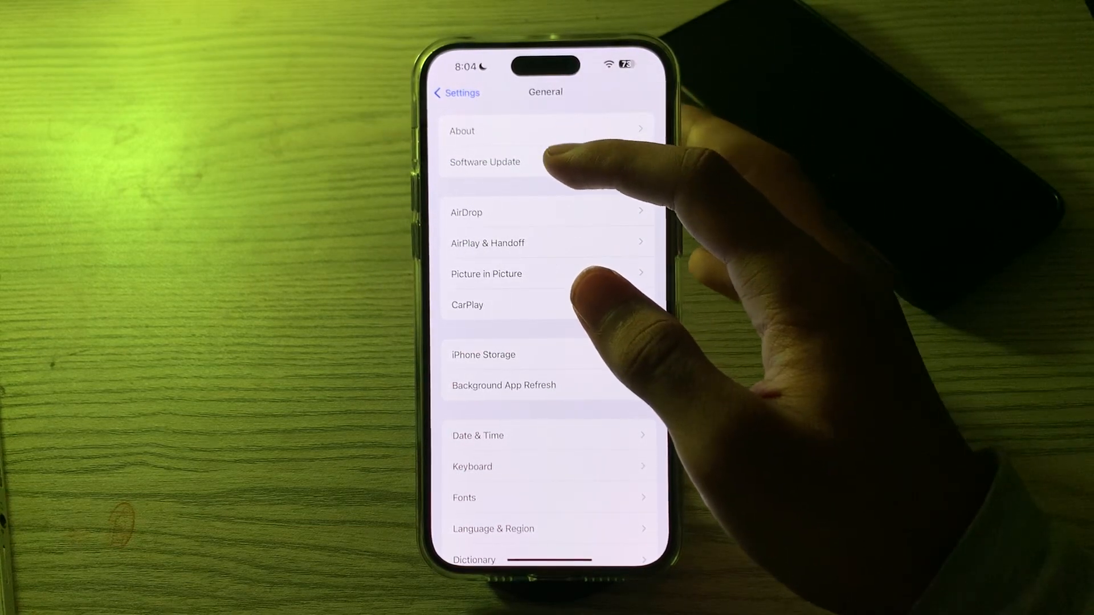
pyautogui.click(484, 162)
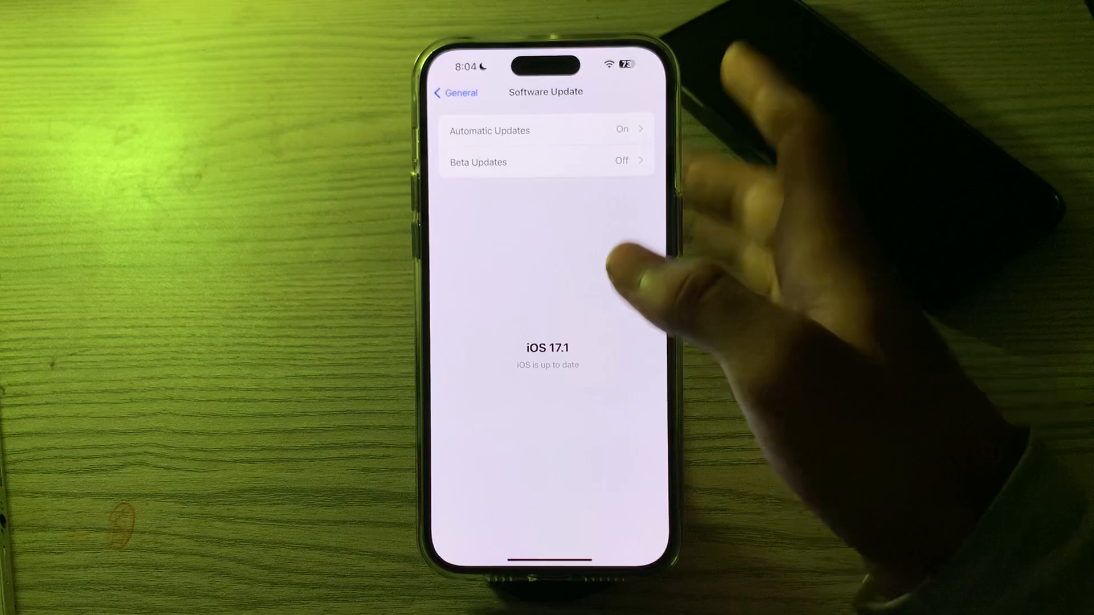
pyautogui.click(454, 92)
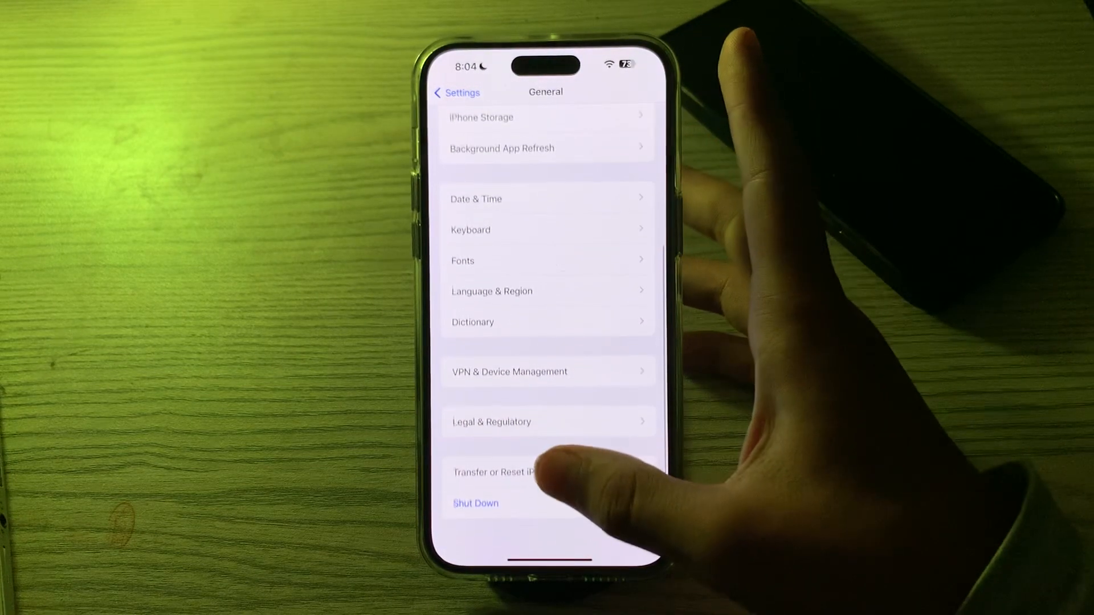
# Show the Reset options under Transfer or Reset iPhone, then cancel and leave
pyautogui.click(498, 472)
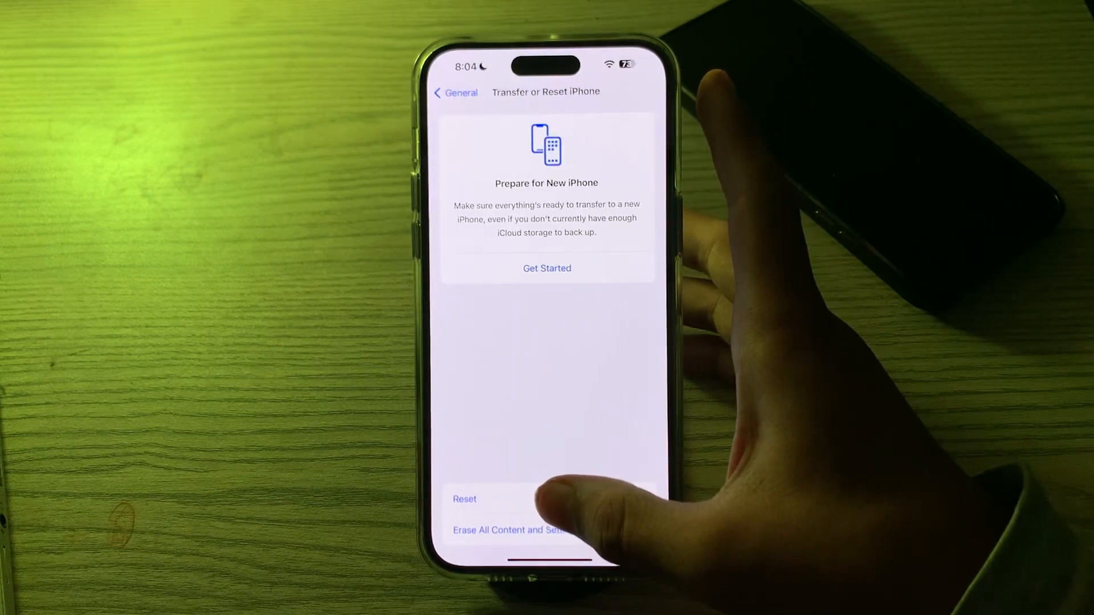
pyautogui.click(464, 500)
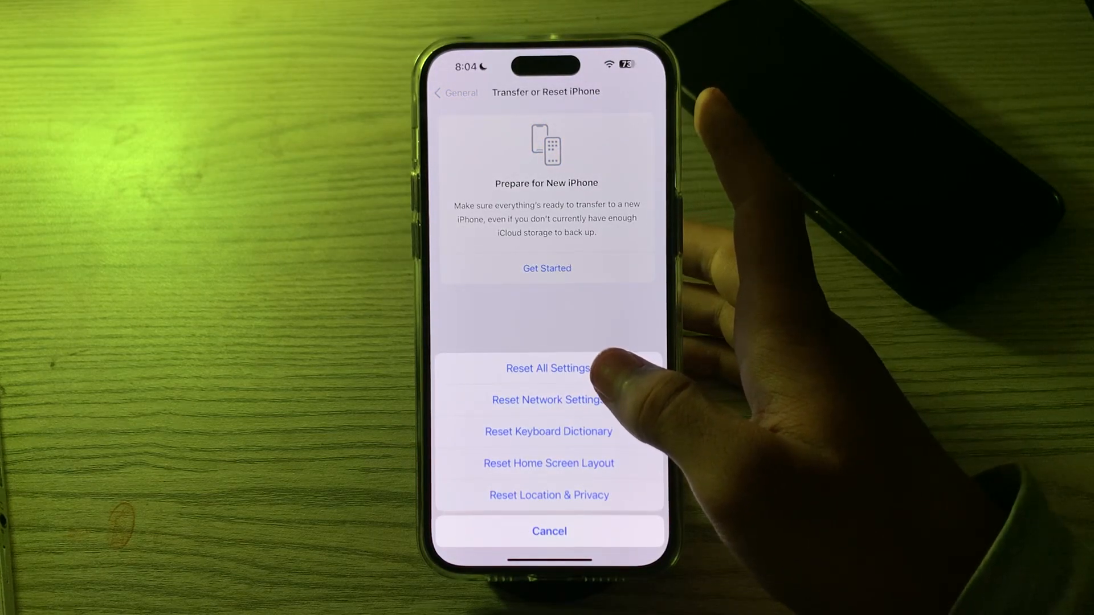
pyautogui.click(547, 369)
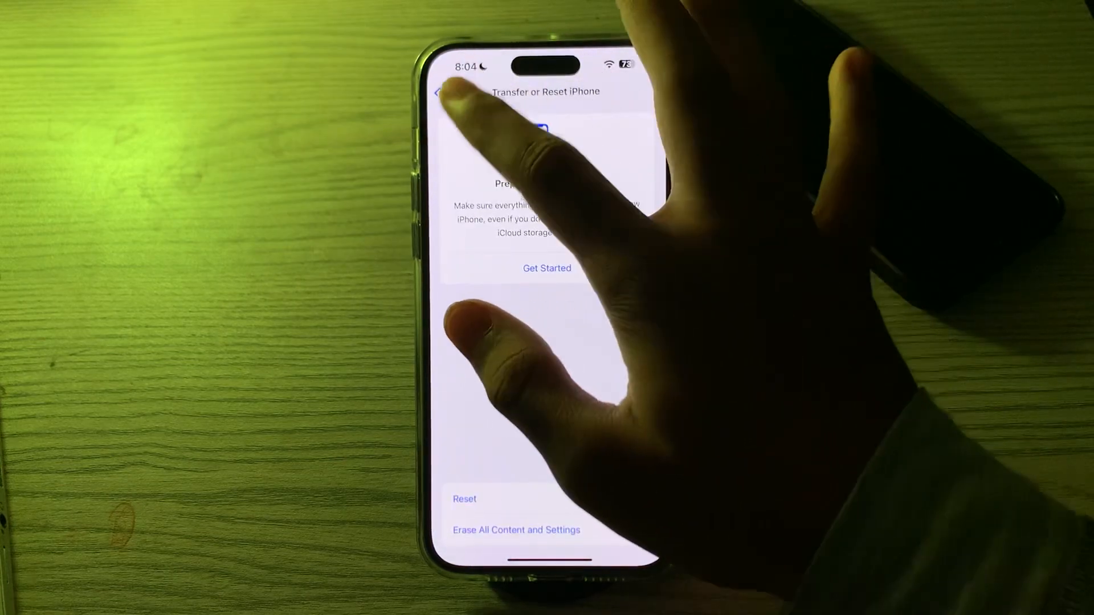
pyautogui.click(438, 92)
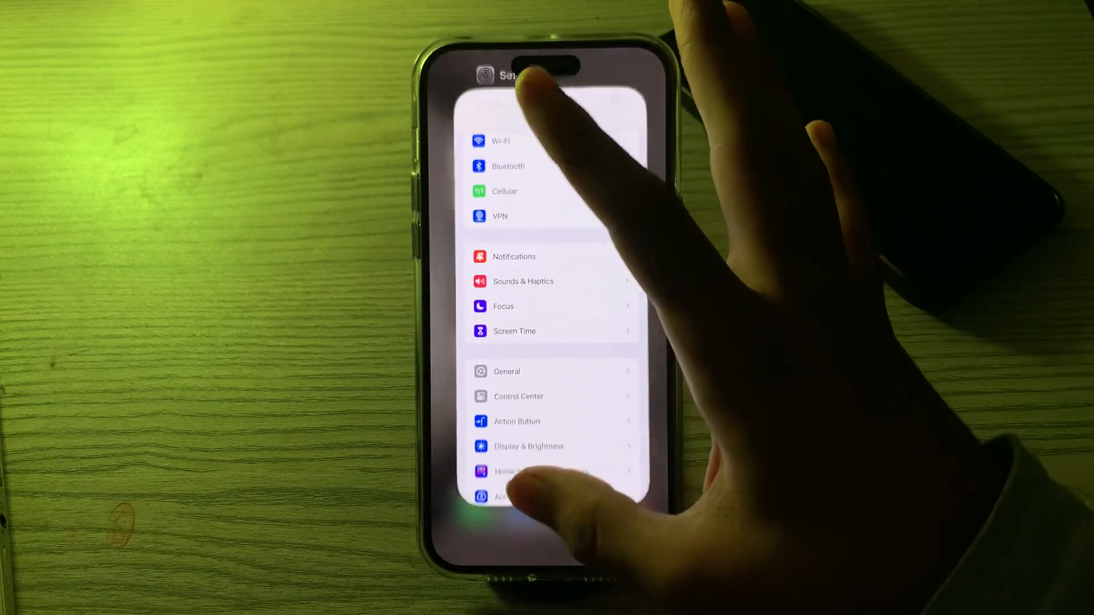